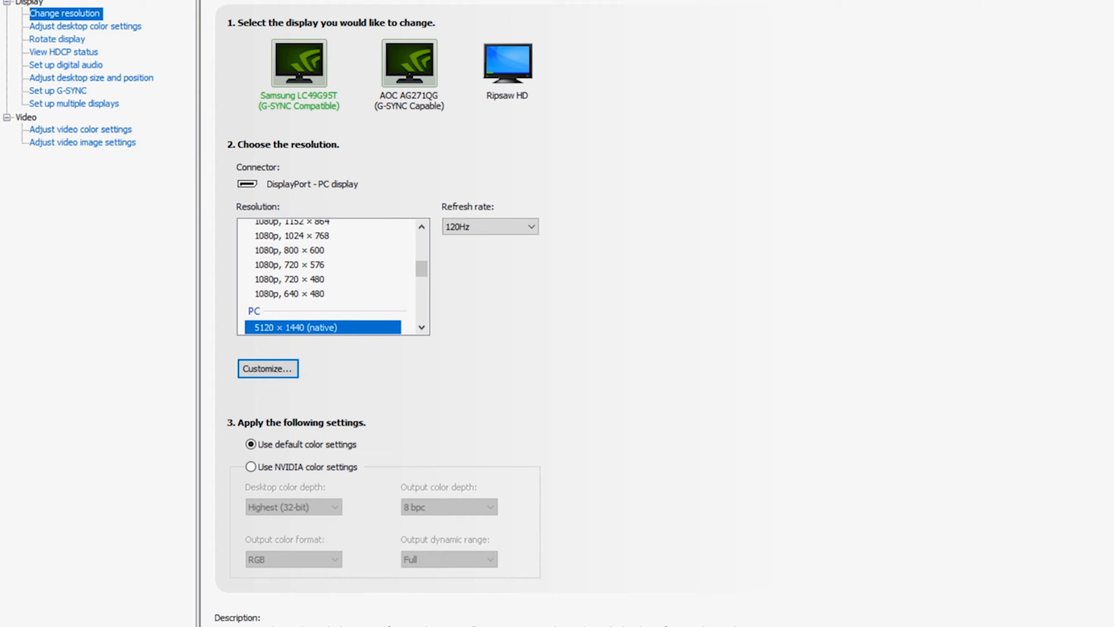
{"action": "left_click", "coordinate": [508, 63]}
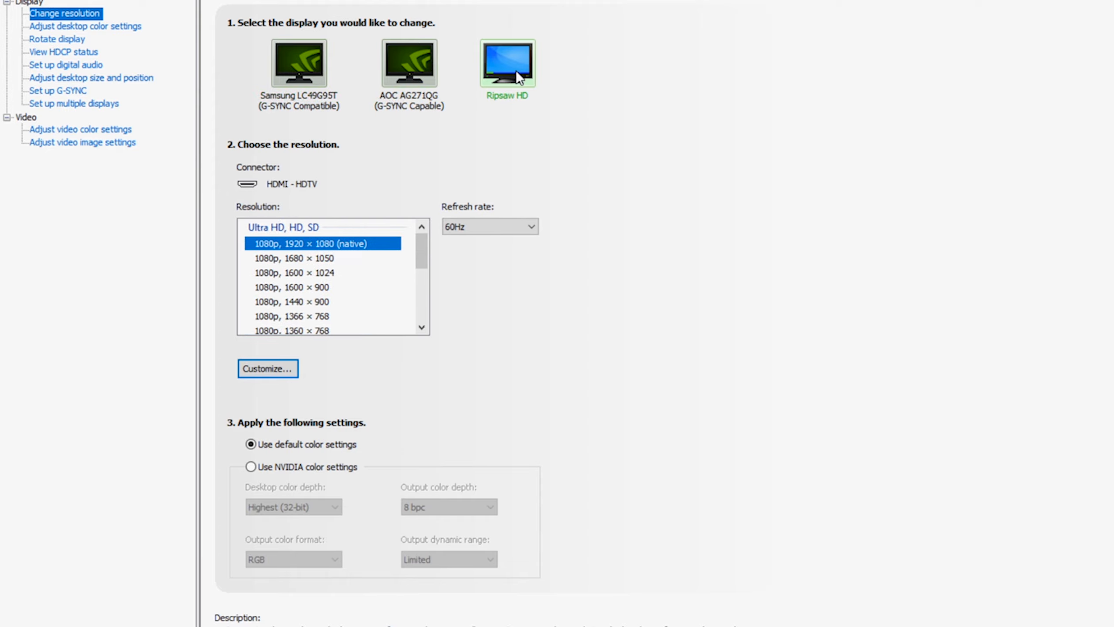
{"action": "left_click", "coordinate": [296, 62]}
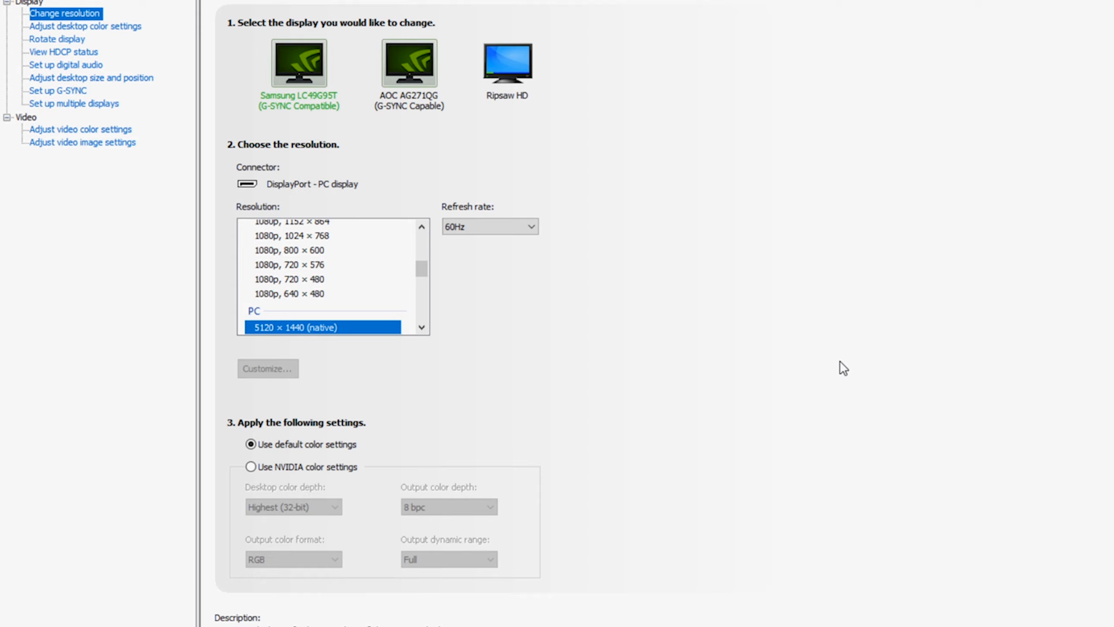
{"action": "mouse_move", "coordinate": [822, 368]}
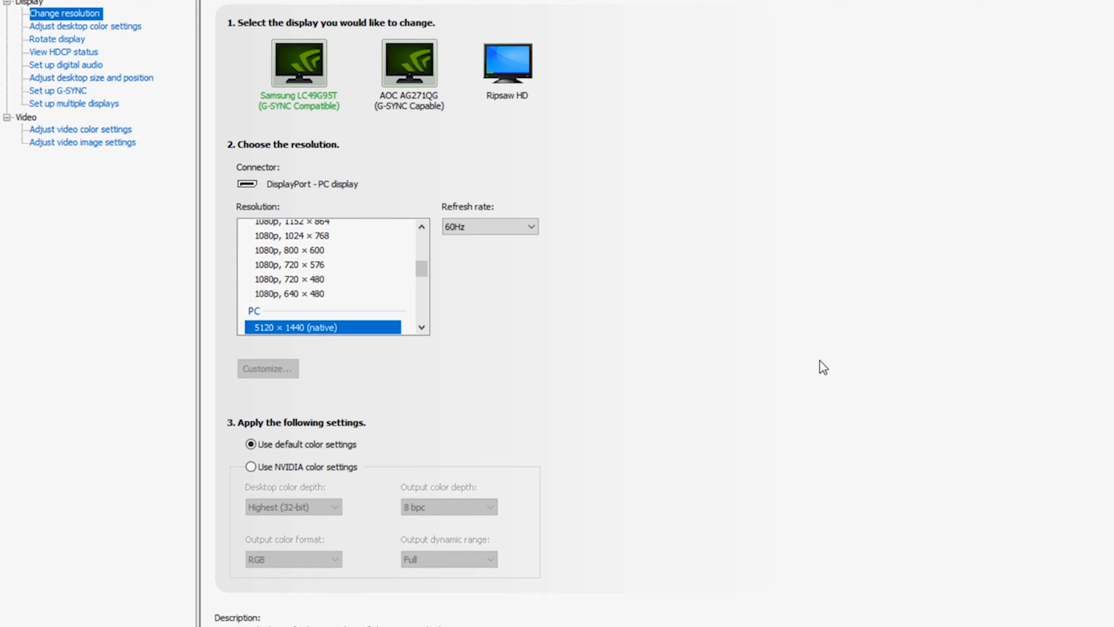
{"action": "mouse_move", "coordinate": [884, 323]}
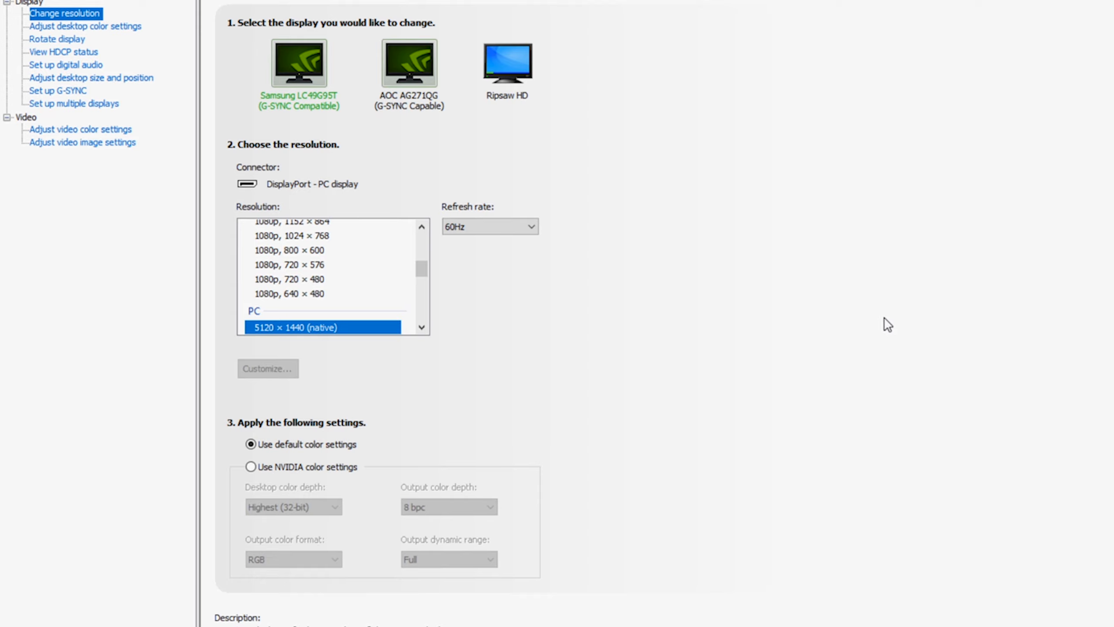
{"action": "mouse_move", "coordinate": [874, 332]}
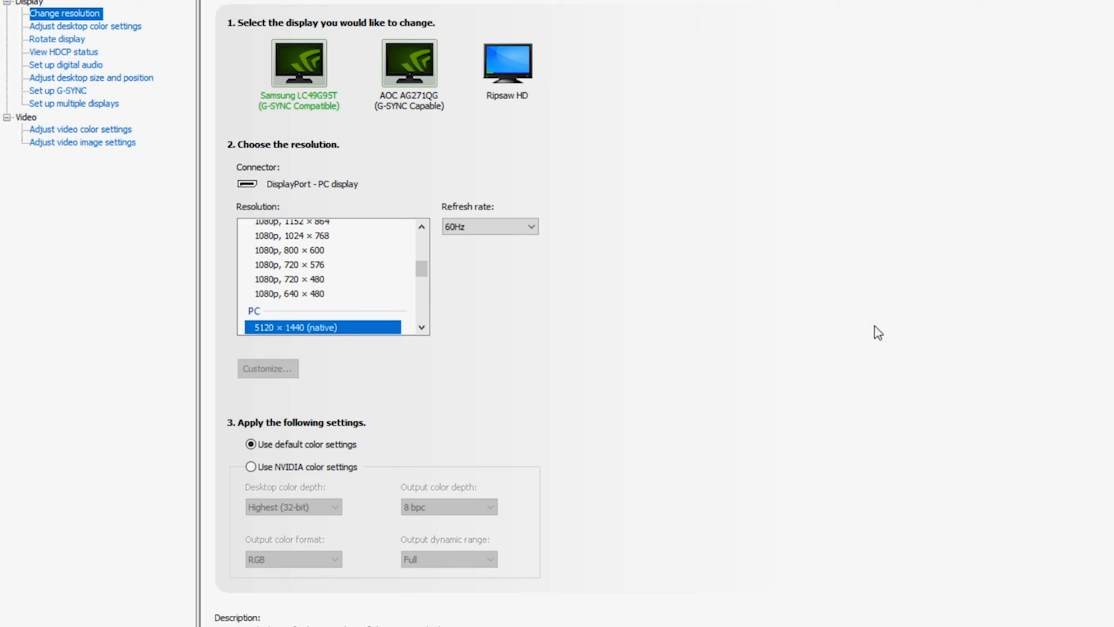
{"action": "left_click", "coordinate": [489, 227]}
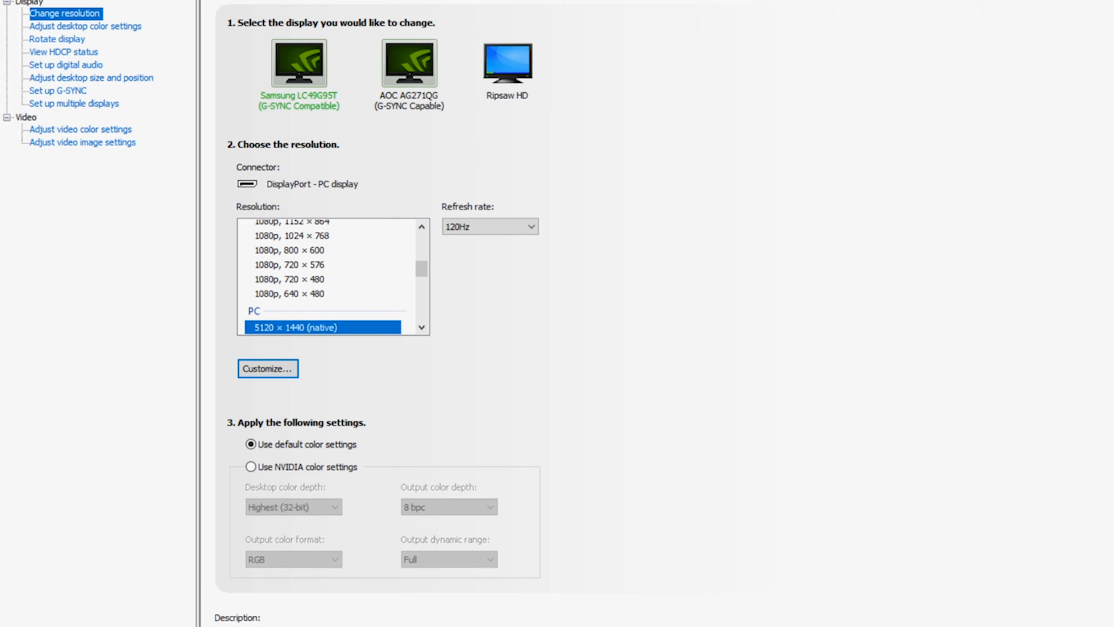